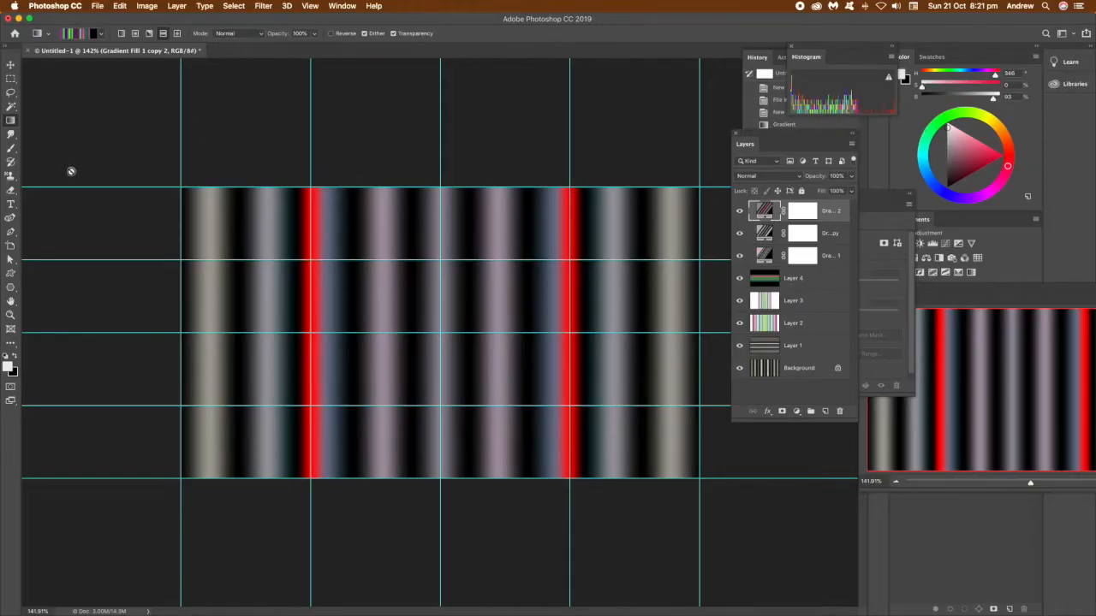
pyautogui.moveTo(95, 34)
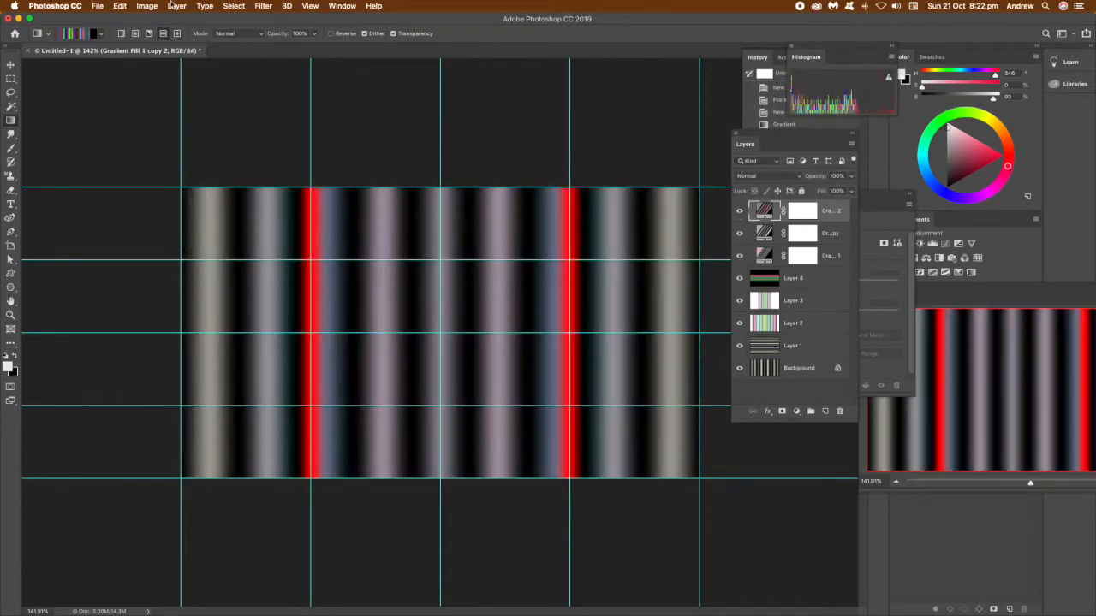
# Flatten the stripe layers into one background and choose a multicoloured gradient preset.
pyautogui.click(177, 7)
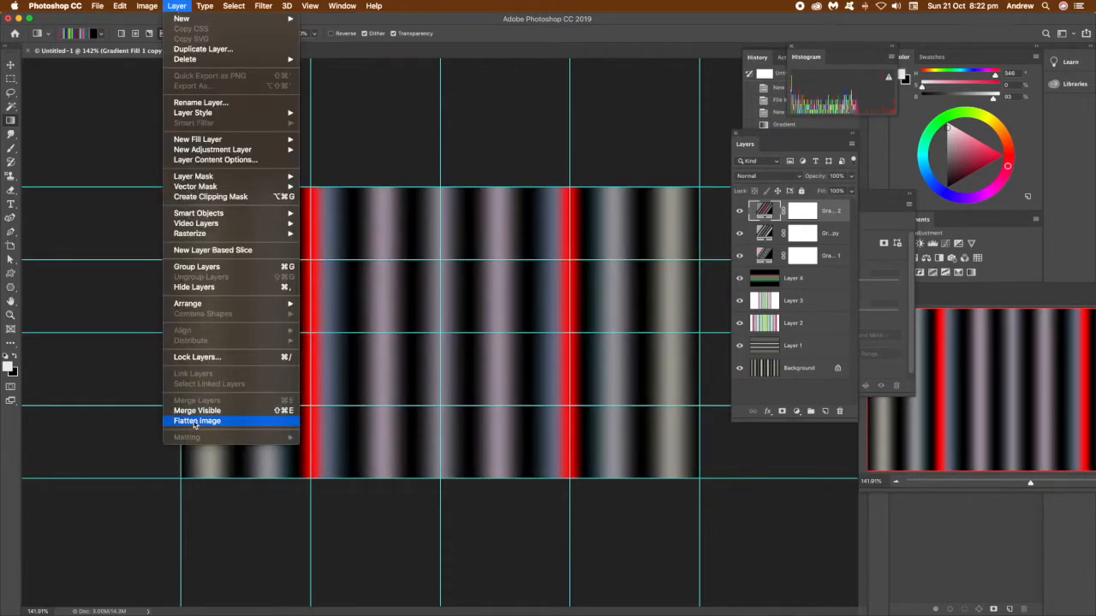
pyautogui.click(197, 421)
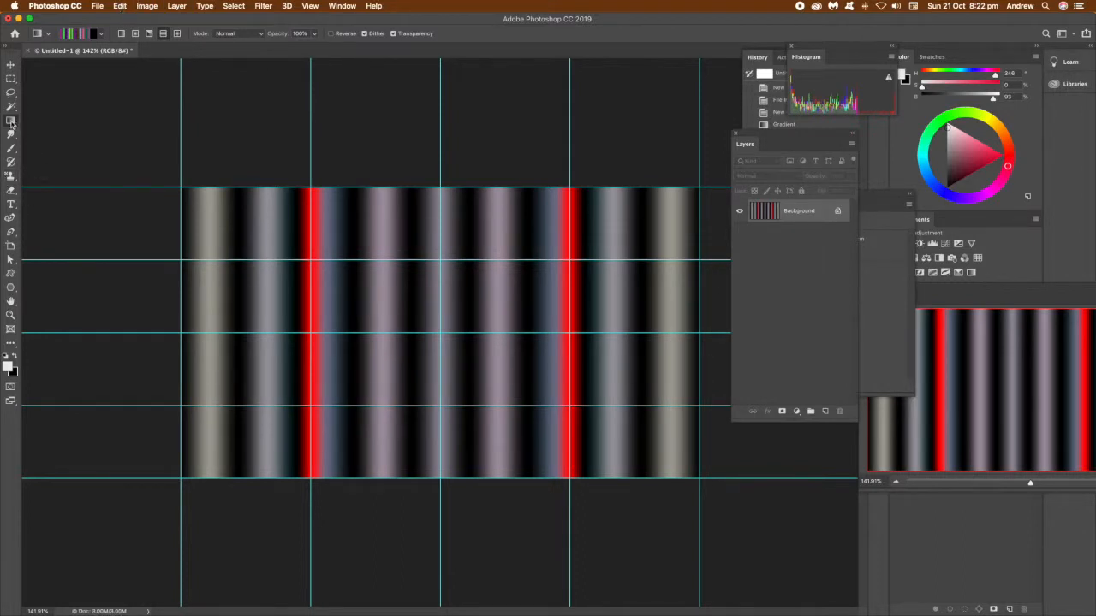
pyautogui.click(101, 34)
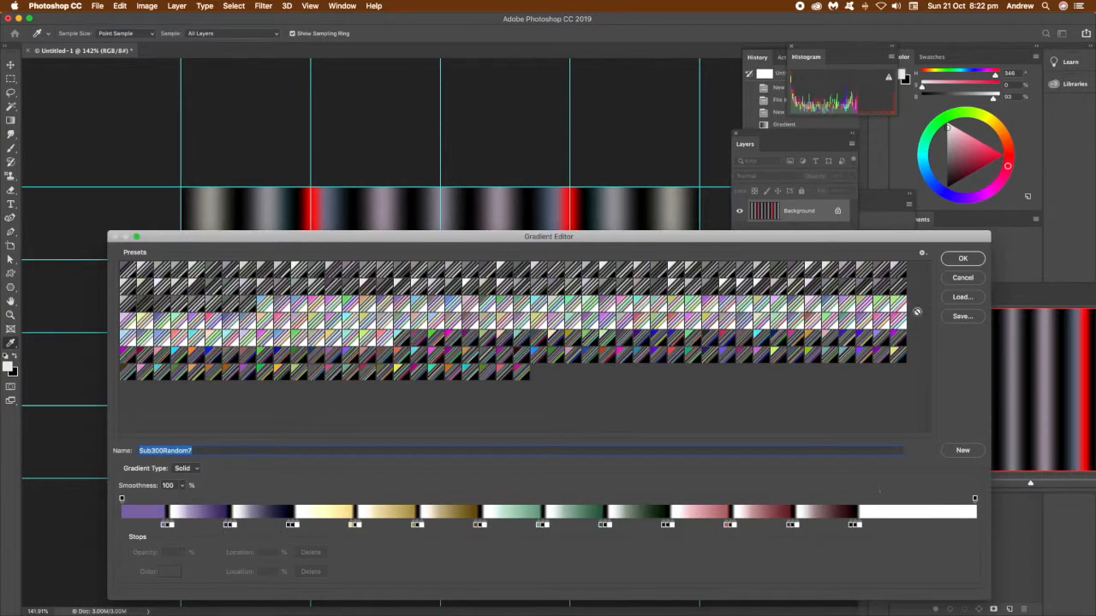
pyautogui.click(963, 257)
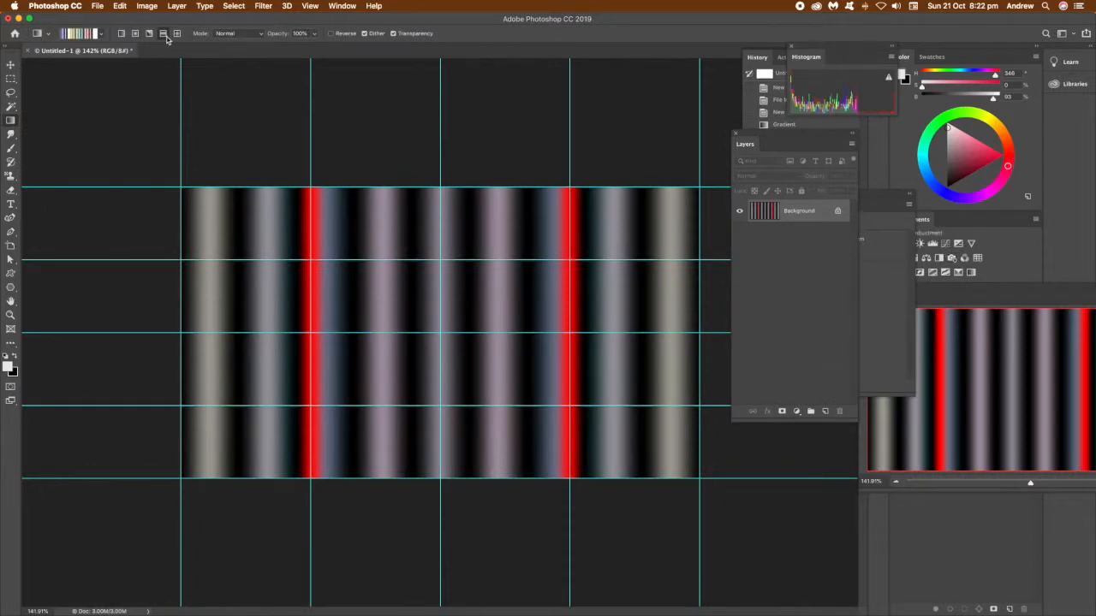
pyautogui.moveTo(311, 28)
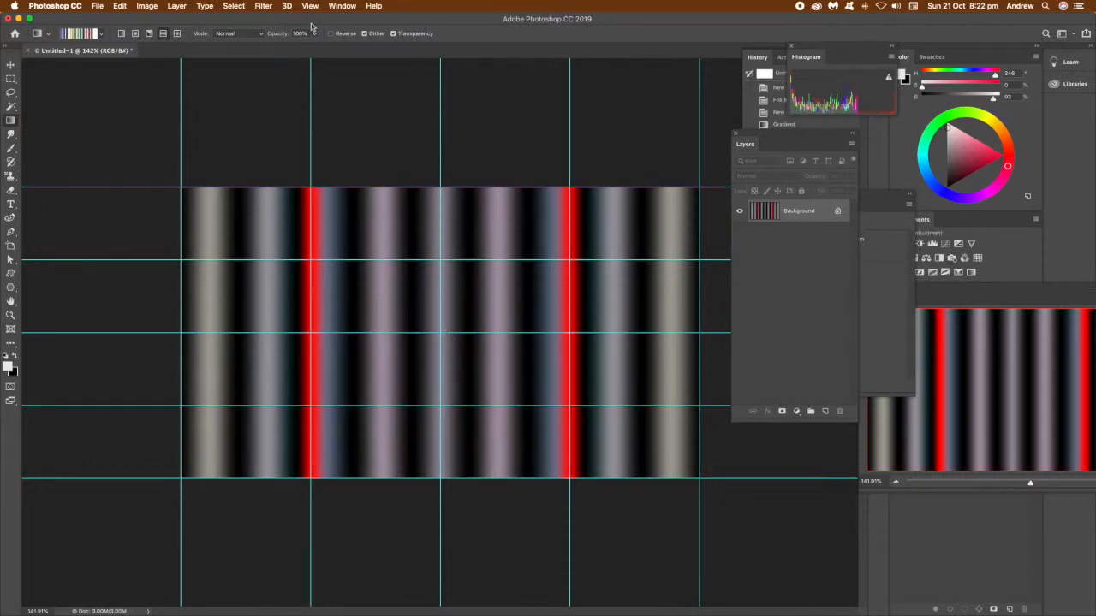
# Create a New Guide Layout of 4 columns and 4 rows for the reflected gradient stripes.
pyautogui.click(310, 7)
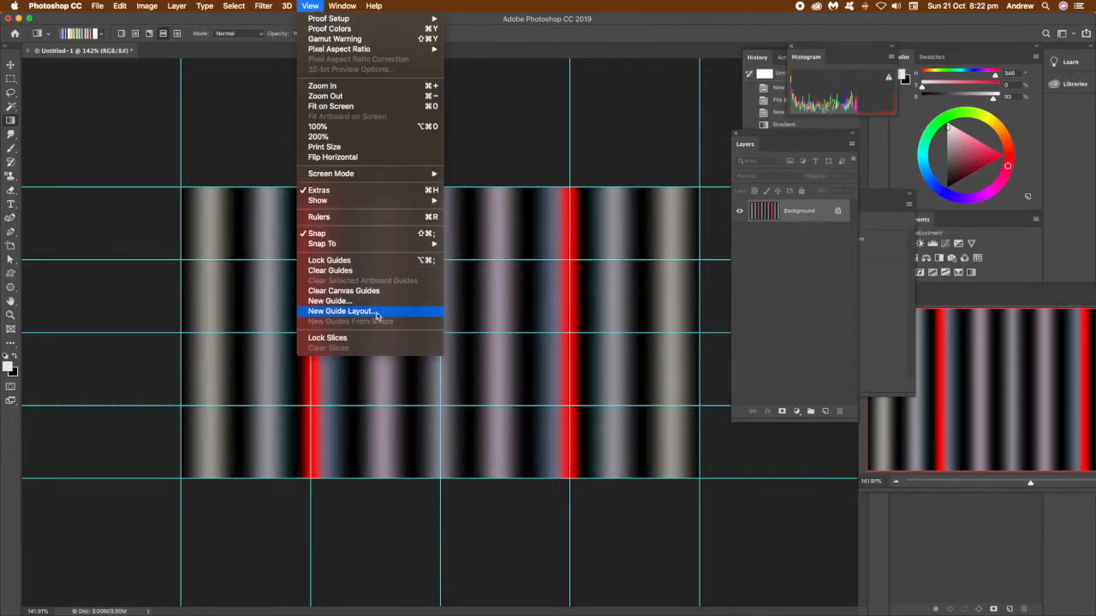
pyautogui.click(341, 311)
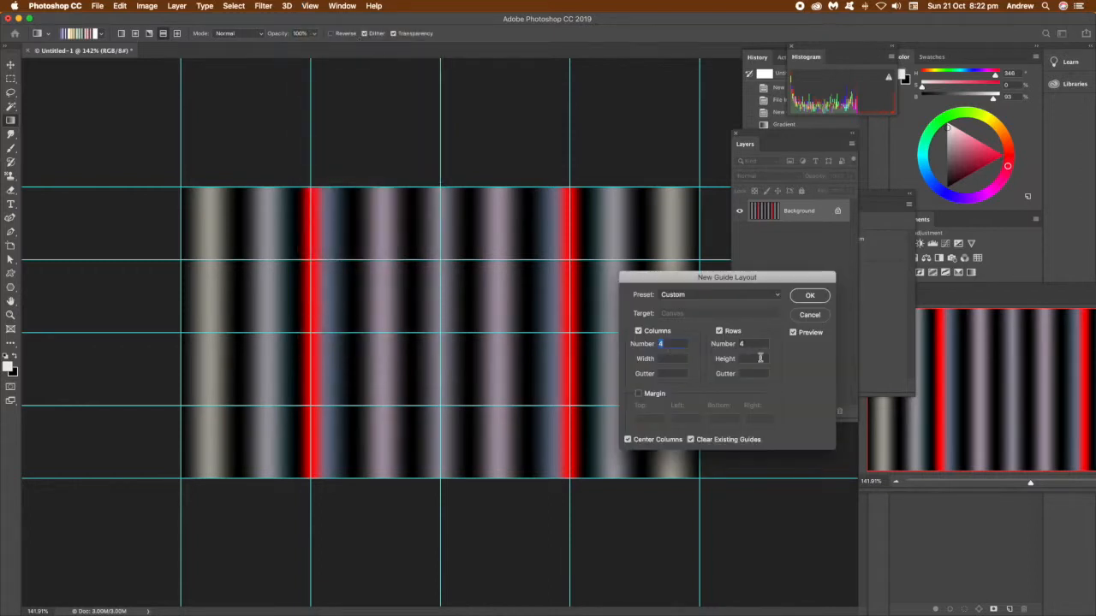
pyautogui.click(808, 294)
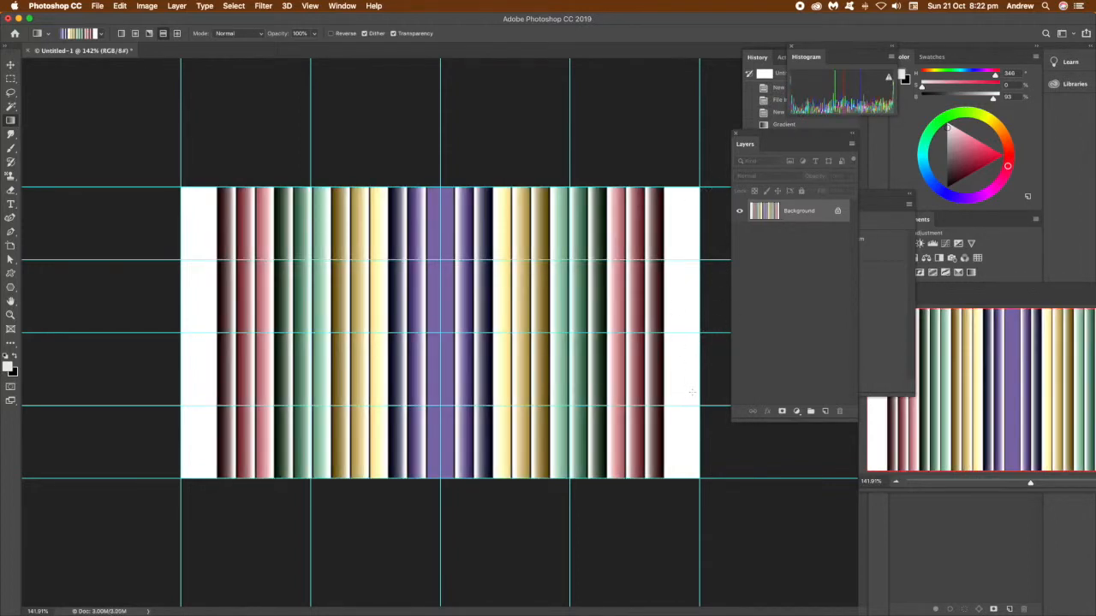
# Save the vertical multicoloured stripes as a pattern via Edit > Define Pattern.
pyautogui.click(120, 6)
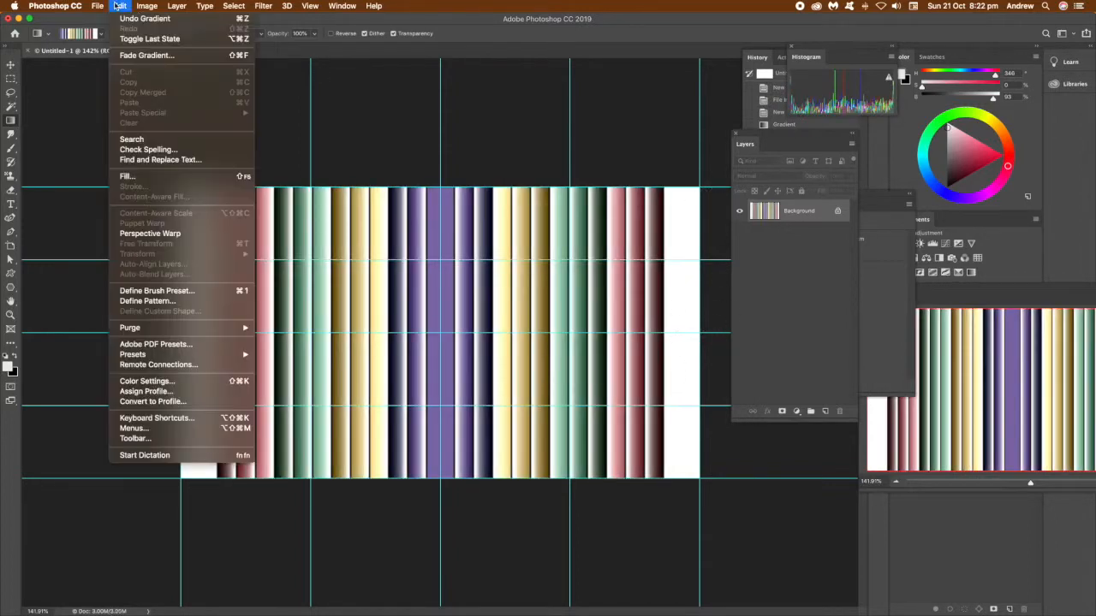
pyautogui.click(147, 301)
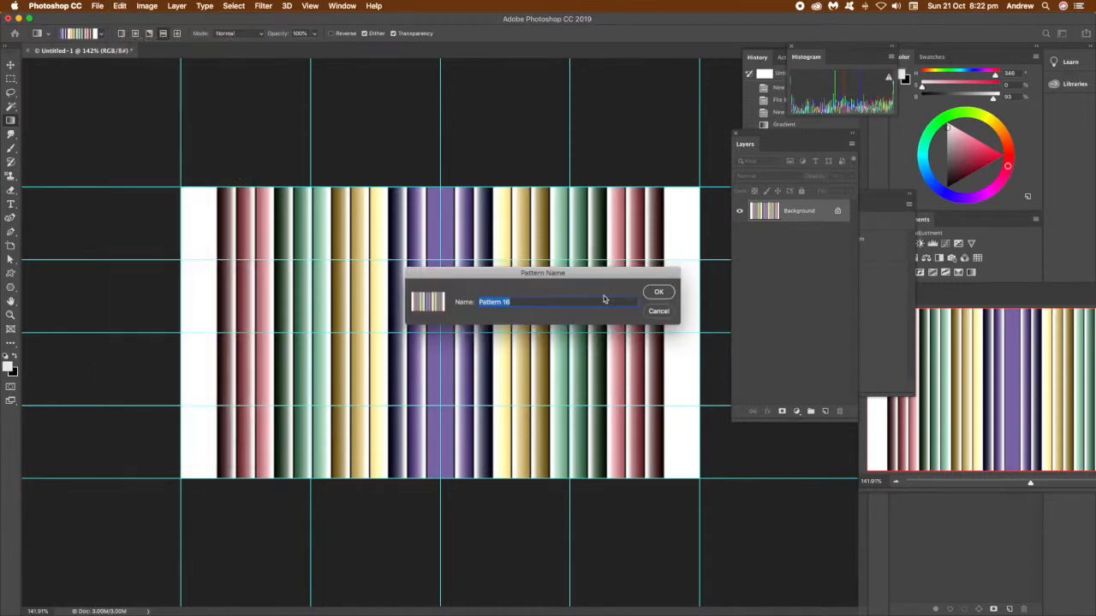
pyautogui.click(657, 291)
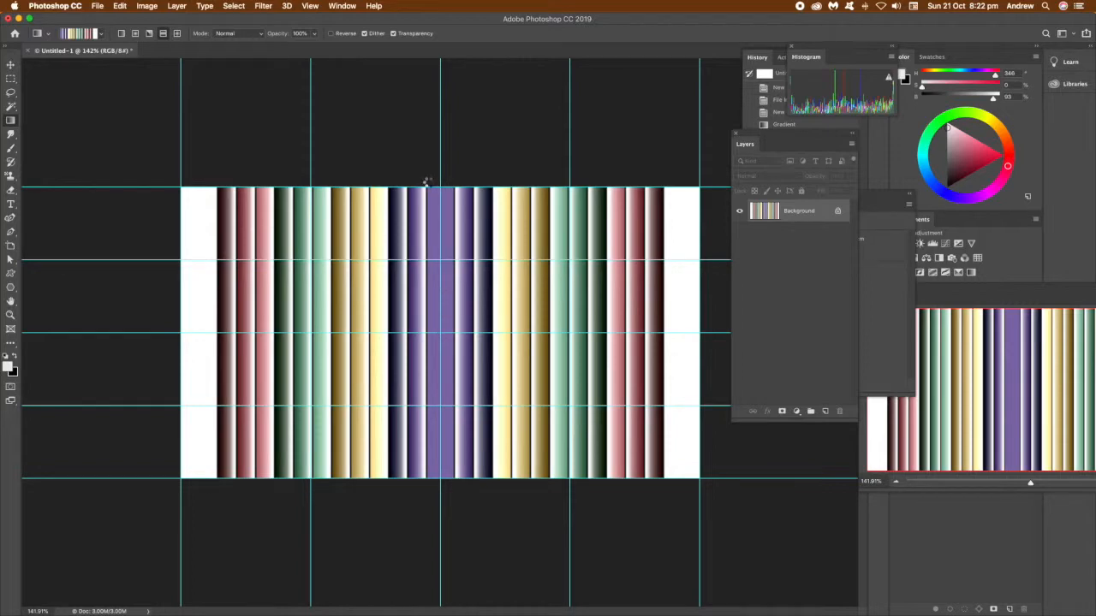
# Switch to a greyscale gradient preset for the horizontal reflected stripes.
pyautogui.click(120, 7)
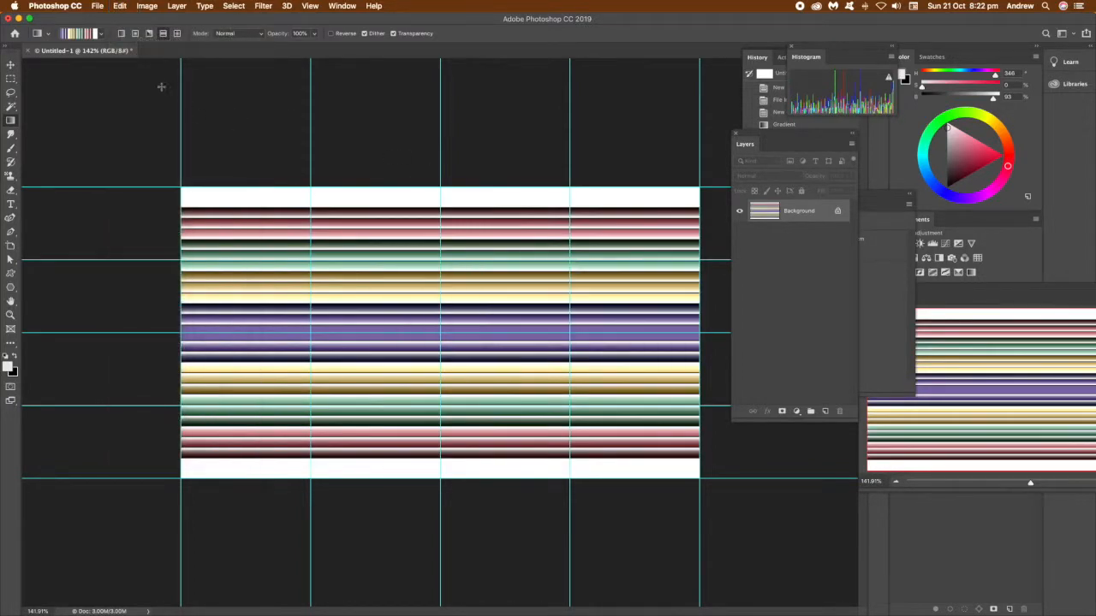
pyautogui.click(69, 34)
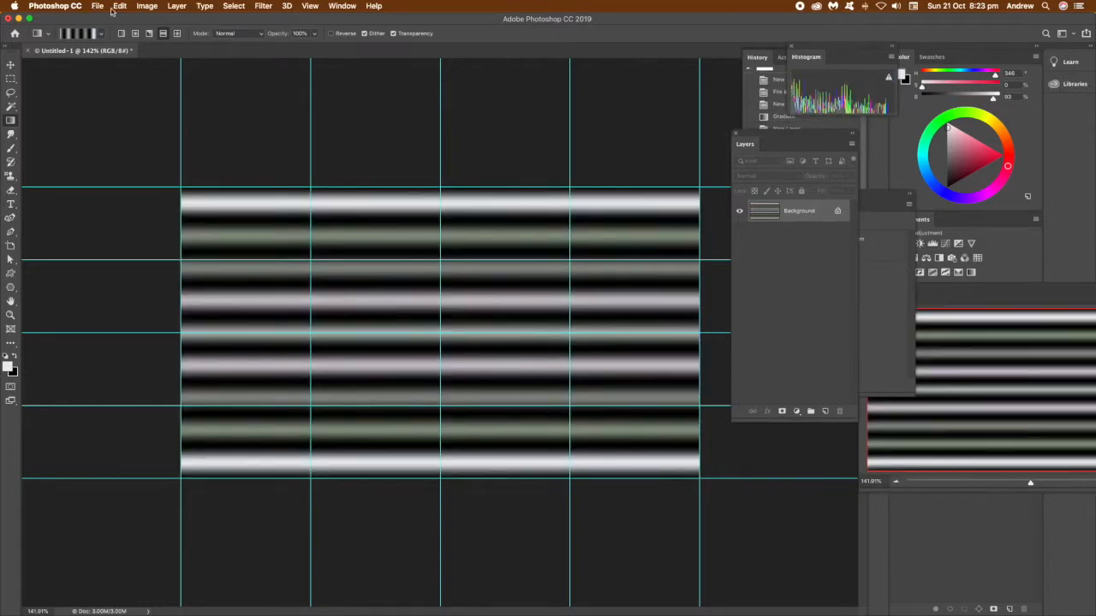
# Set the gradient tool's blend mode to Difference for the crossing stripes.
pyautogui.click(120, 7)
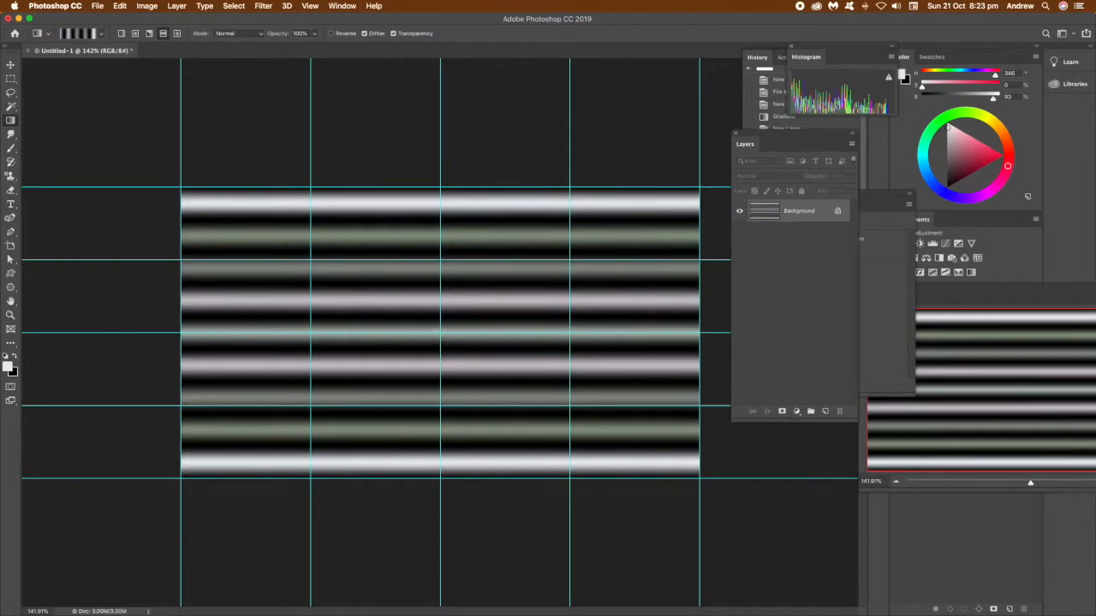
pyautogui.click(237, 34)
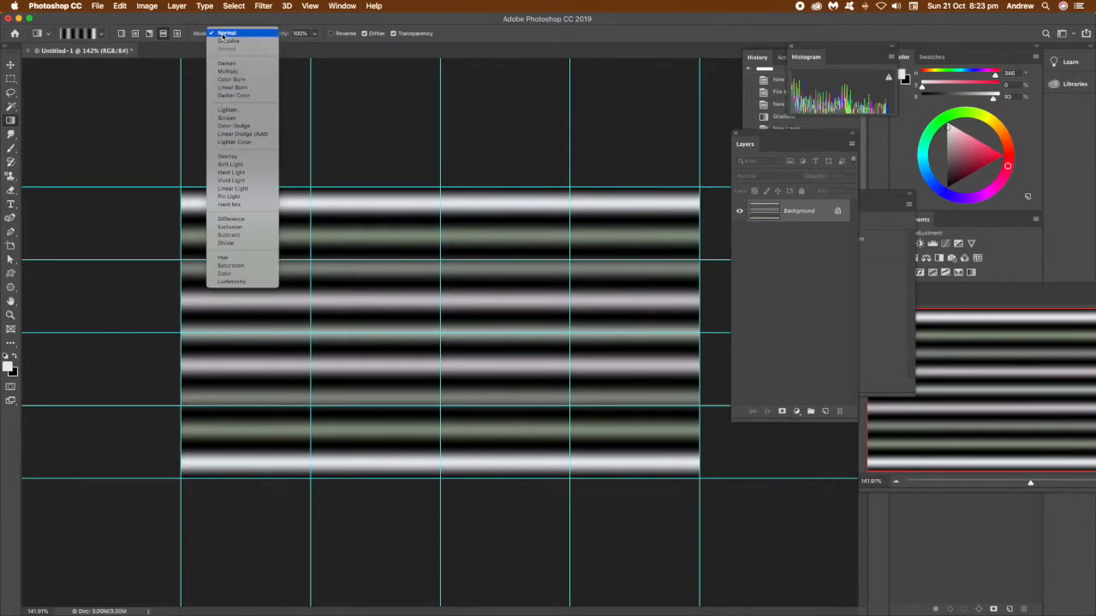
pyautogui.click(231, 219)
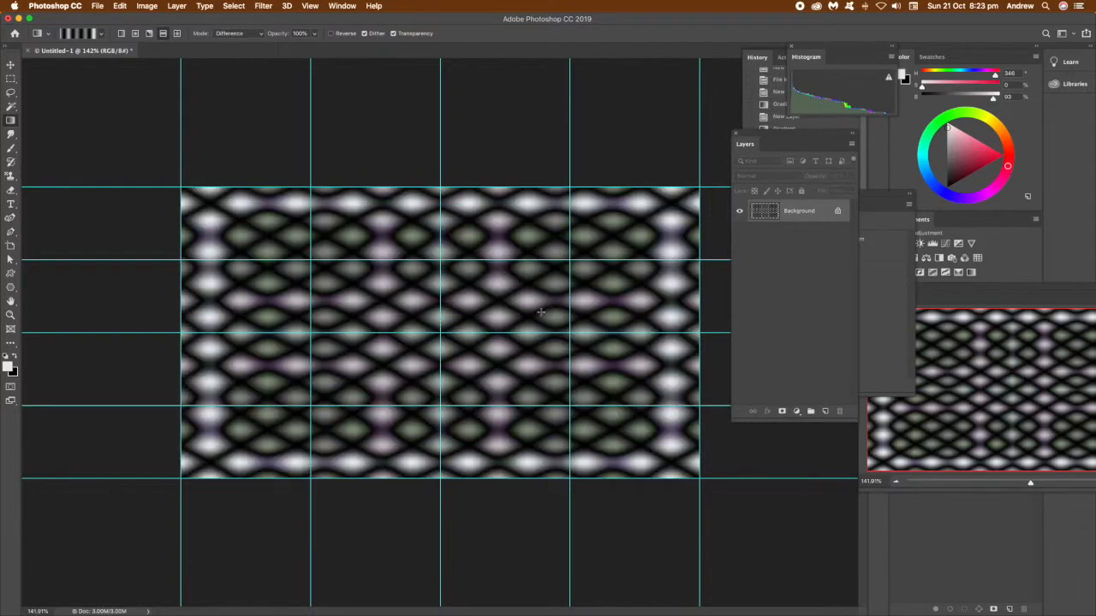
# Save the resulting woven diamond lattice as a pattern.
pyautogui.click(120, 7)
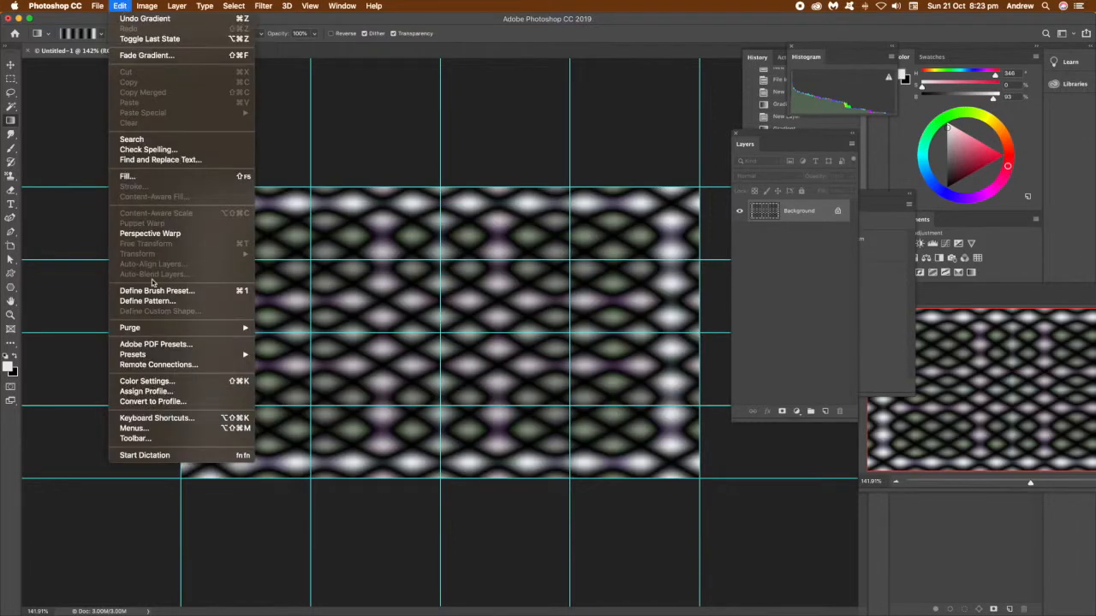
pyautogui.click(147, 301)
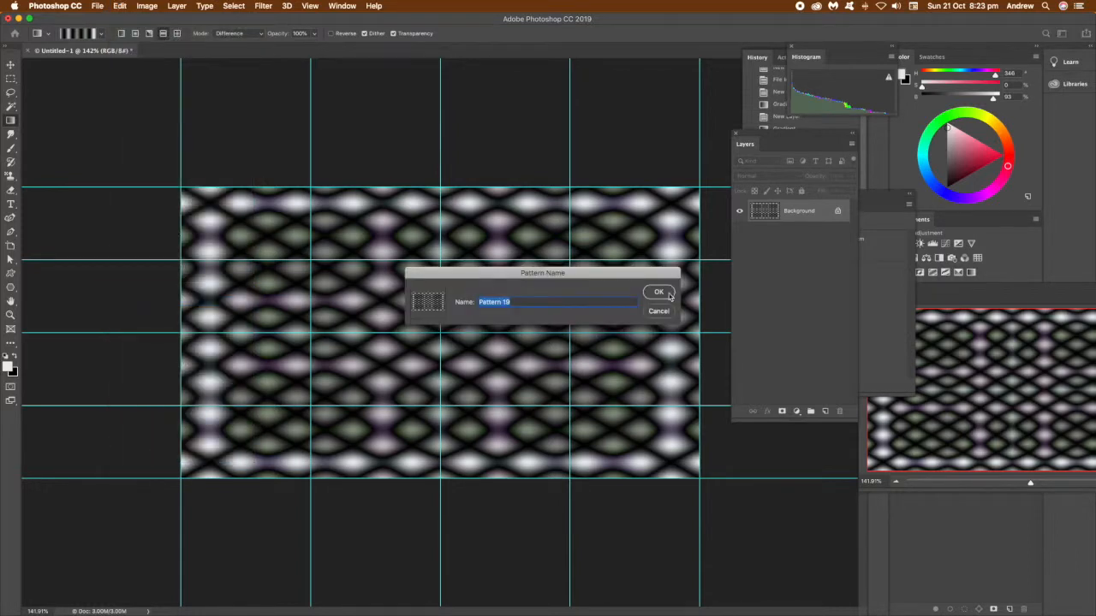
pyautogui.click(658, 291)
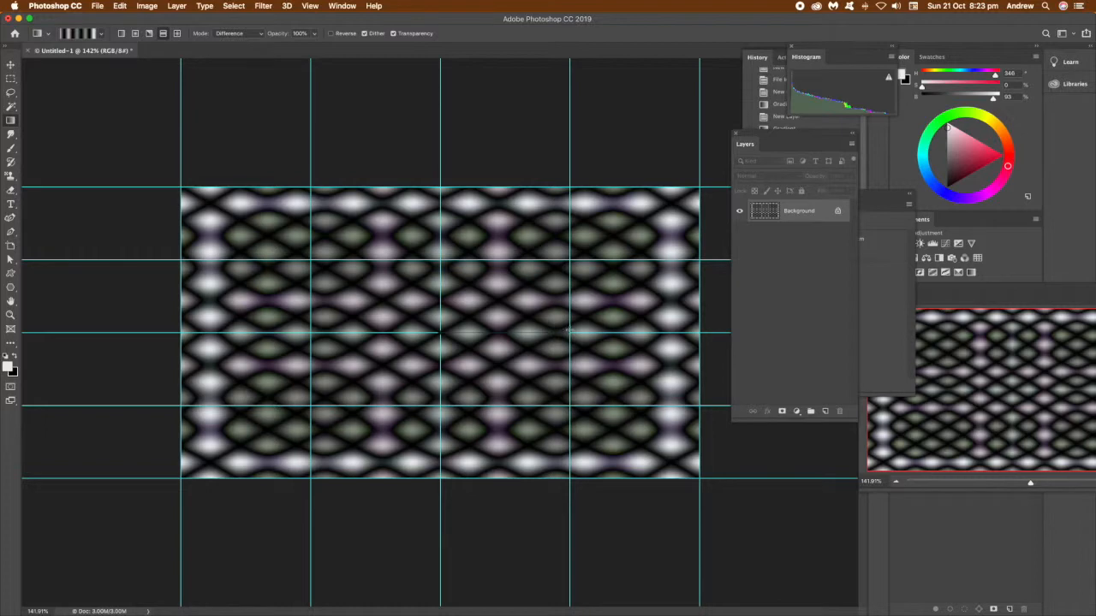
# Save the bulb-shaped greyscale reflected-gradient grid as a pattern.
pyautogui.click(120, 7)
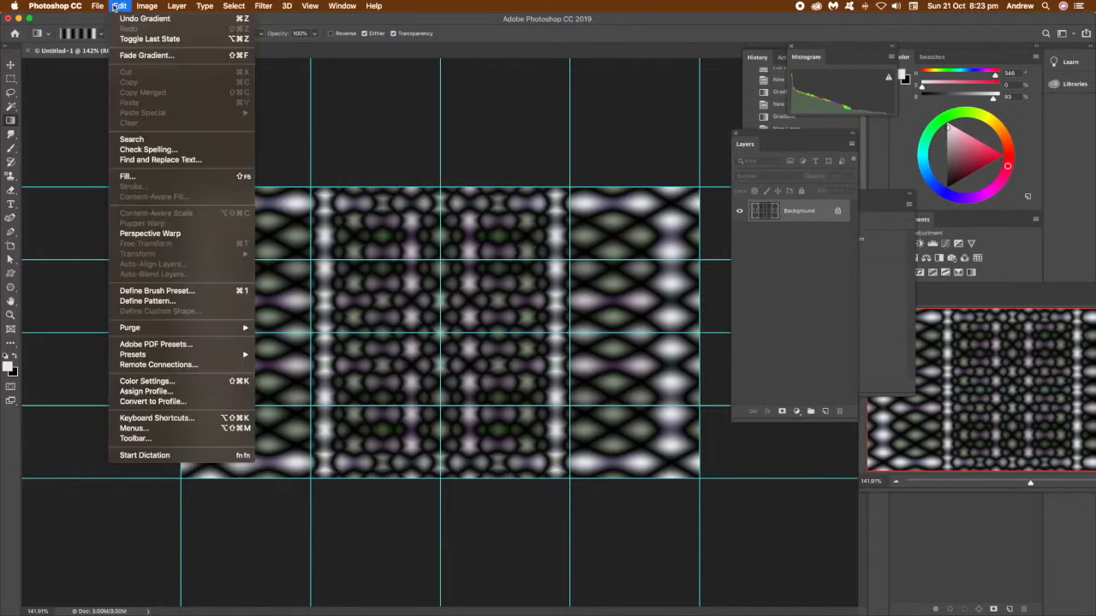
pyautogui.click(147, 302)
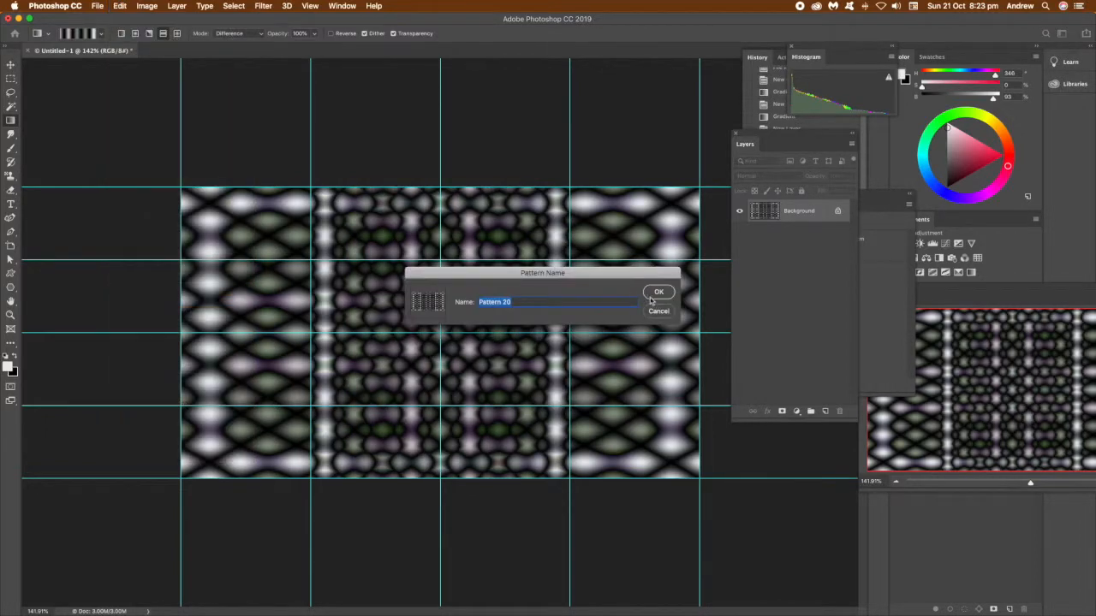
pyautogui.click(658, 291)
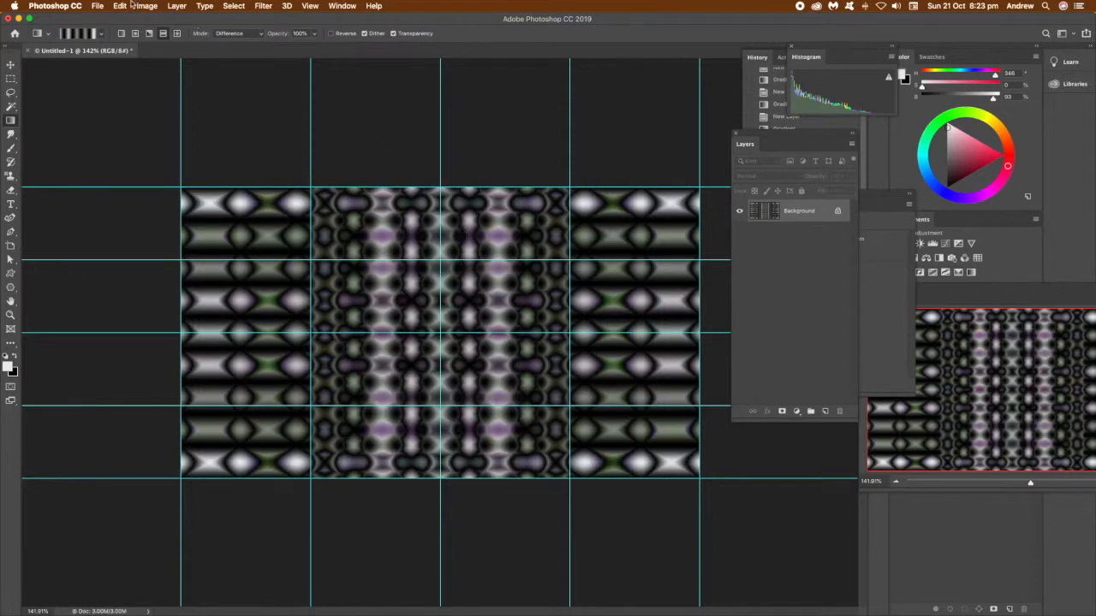
pyautogui.click(120, 7)
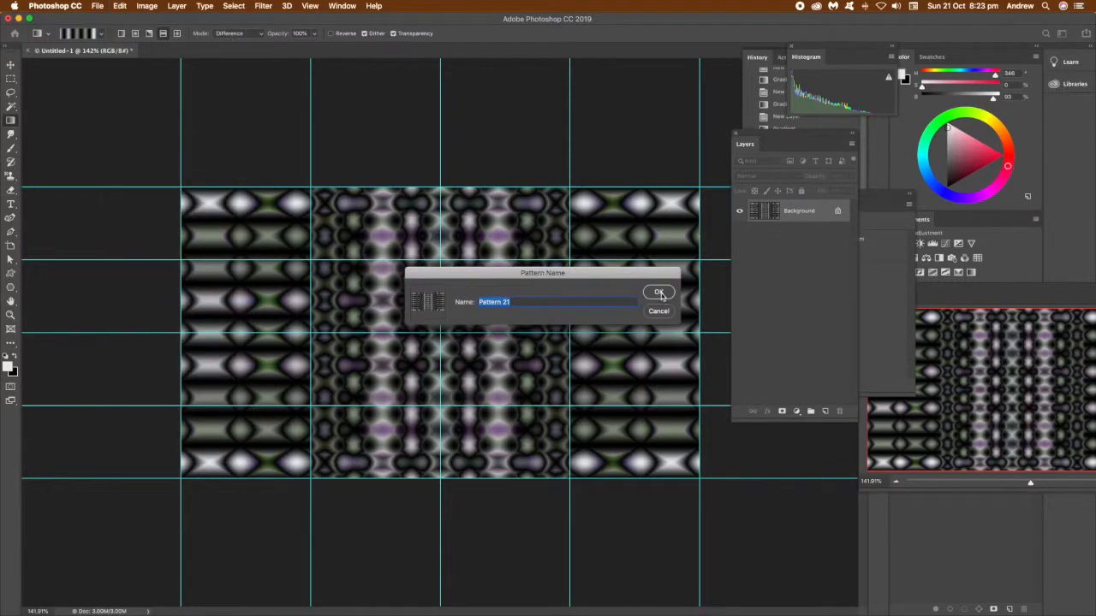
pyautogui.click(658, 293)
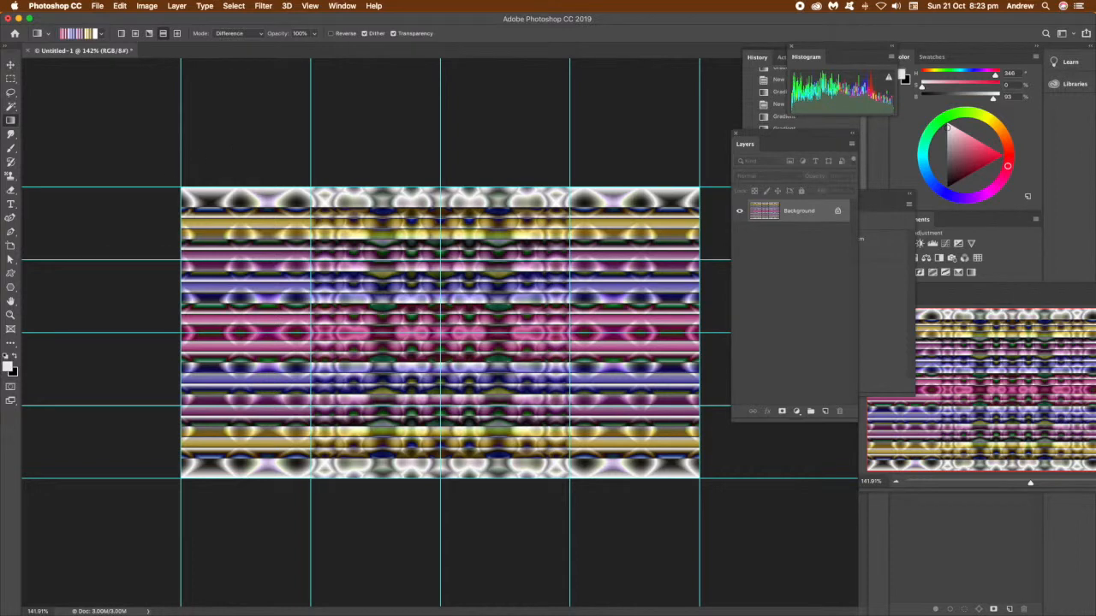
# Save the recoloured pink, yellow and purple striped version as a second pattern.
pyautogui.click(120, 7)
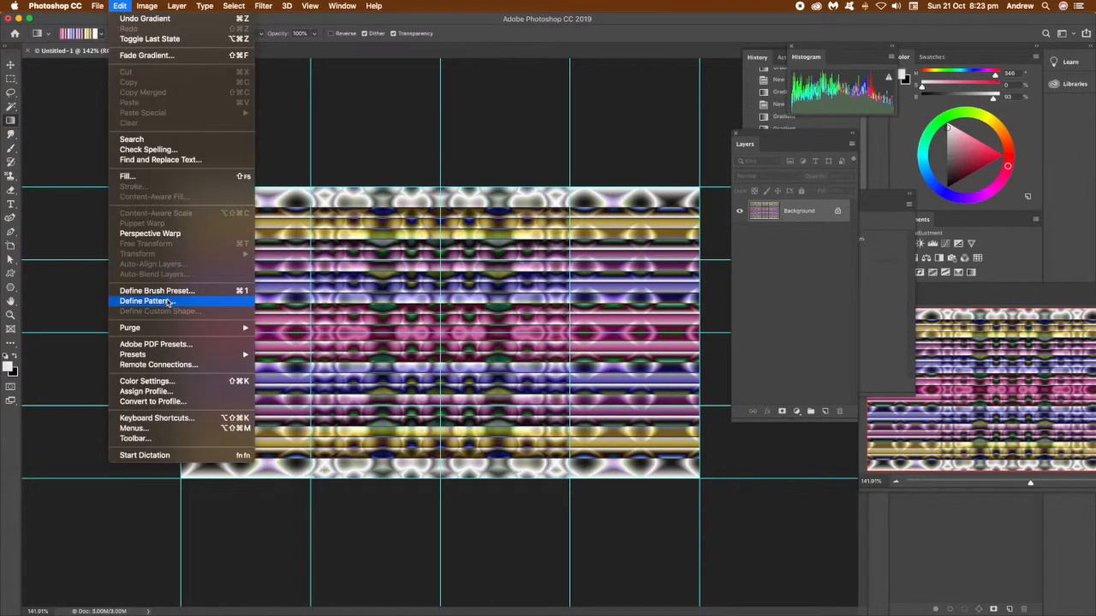
pyautogui.click(144, 301)
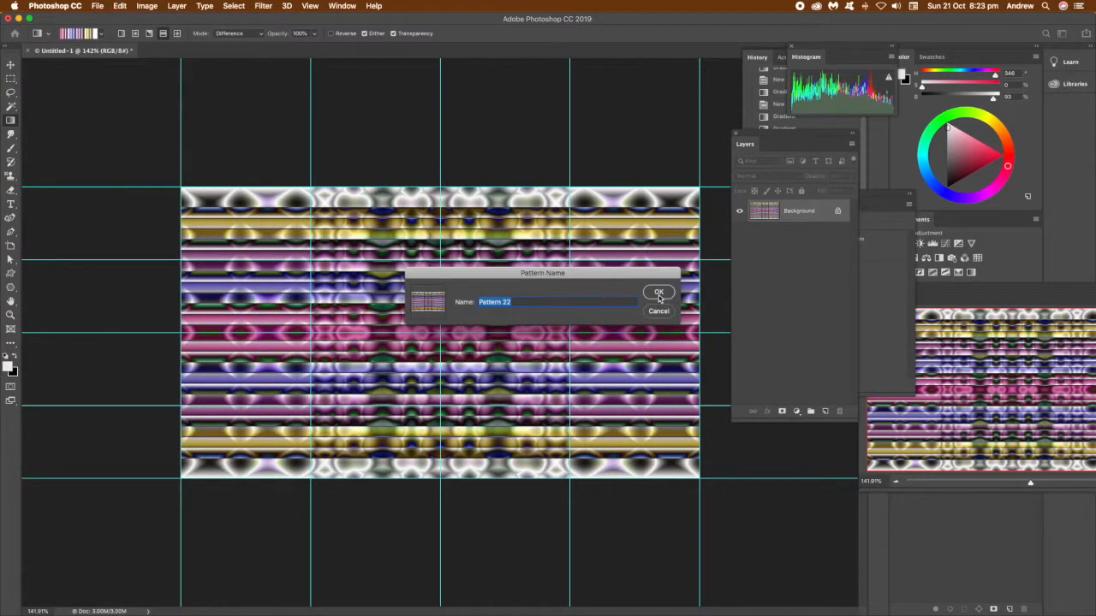
pyautogui.click(657, 291)
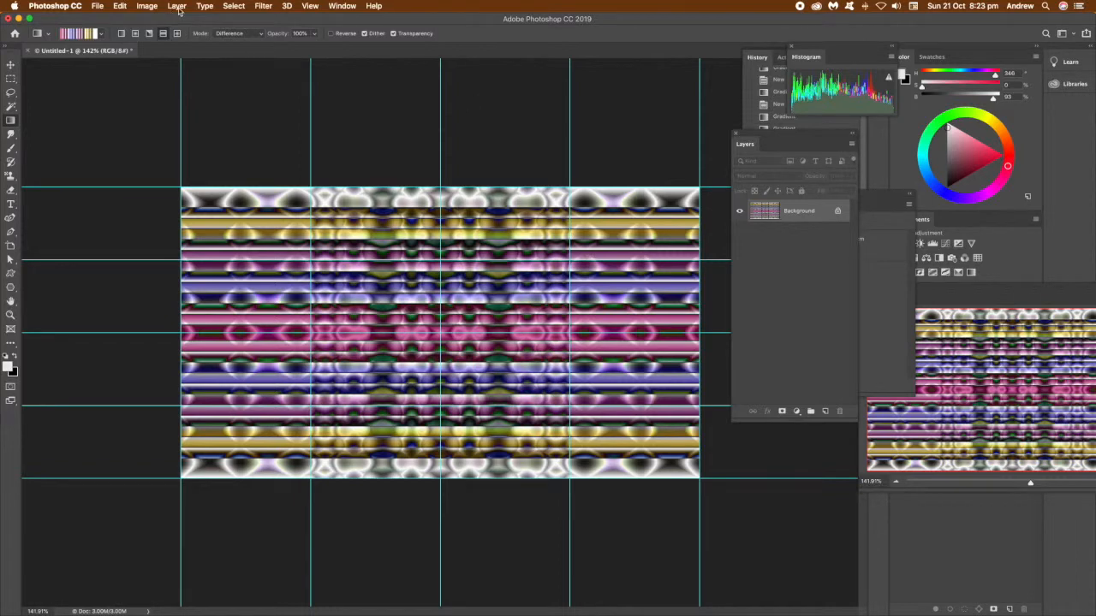
# Add a Gradient fill layer with a grey metallic gradient in Reflected style.
pyautogui.click(177, 7)
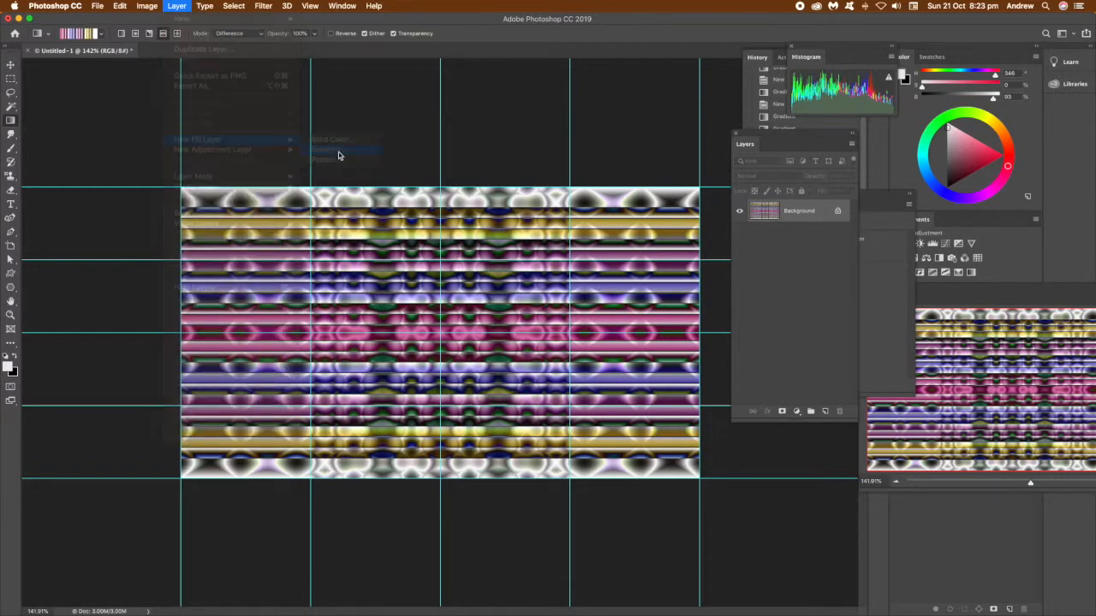
pyautogui.click(324, 150)
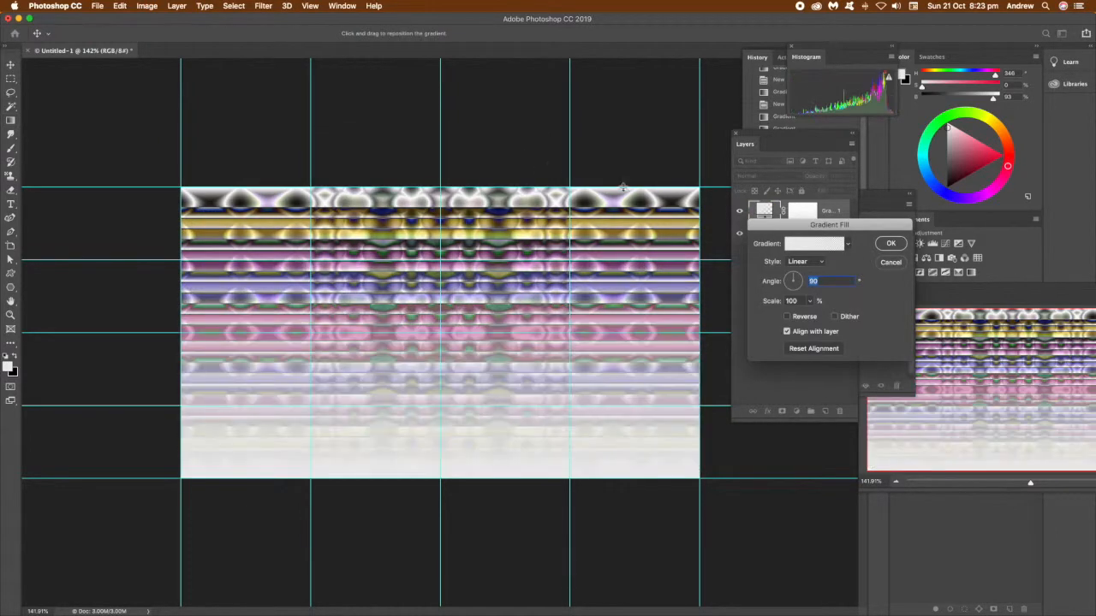
pyautogui.click(846, 243)
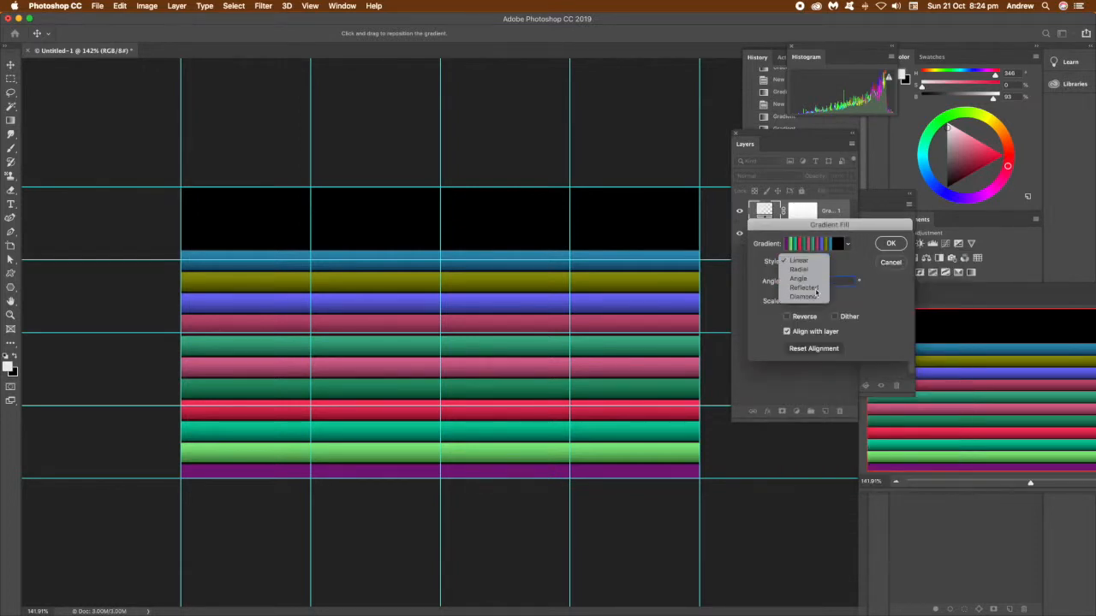
pyautogui.click(802, 288)
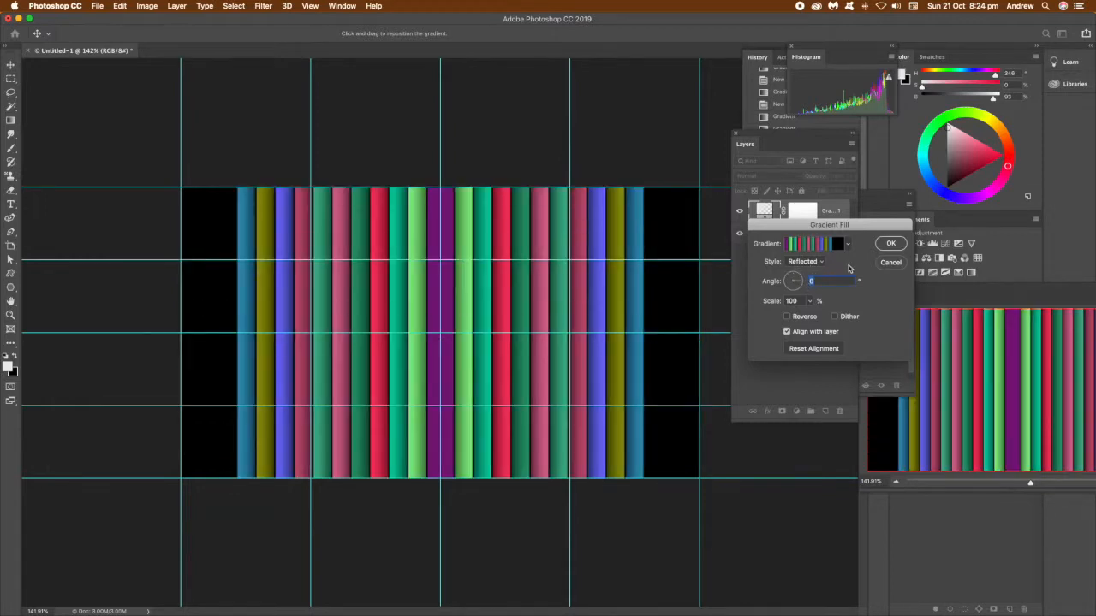
pyautogui.click(846, 243)
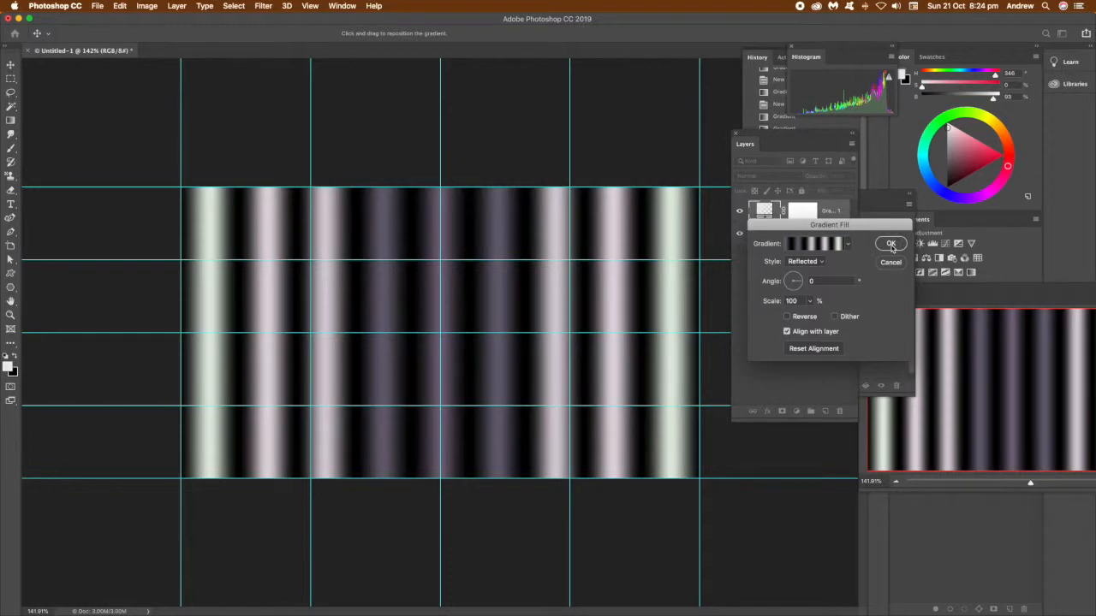
pyautogui.click(890, 243)
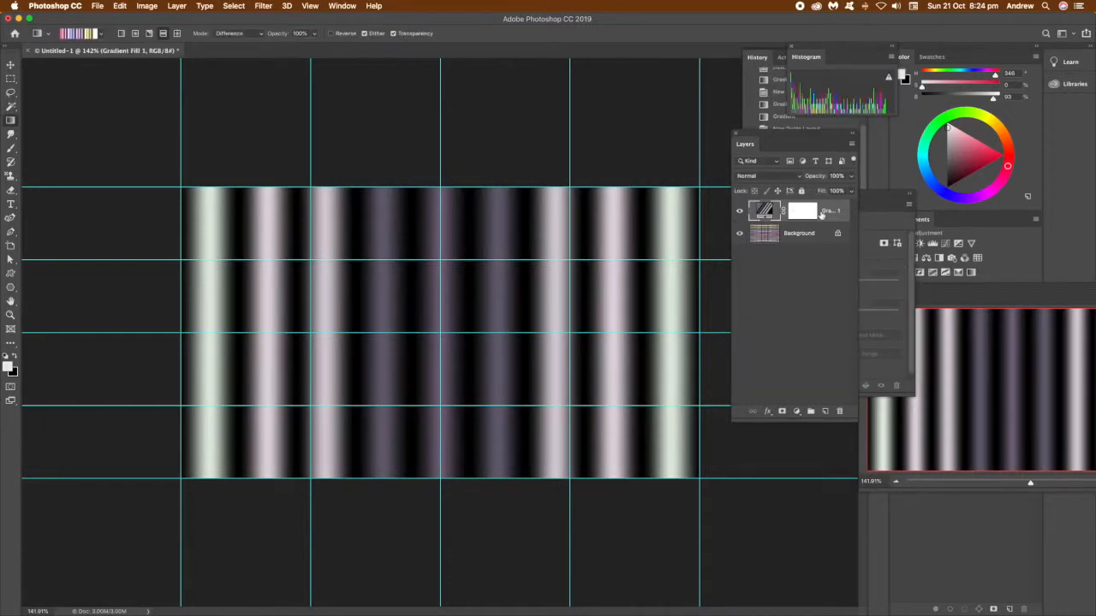
# Duplicate the gradient fill layer and set the copy's angle to 90 for horizontal stripes.
pyautogui.rightClick(802, 212)
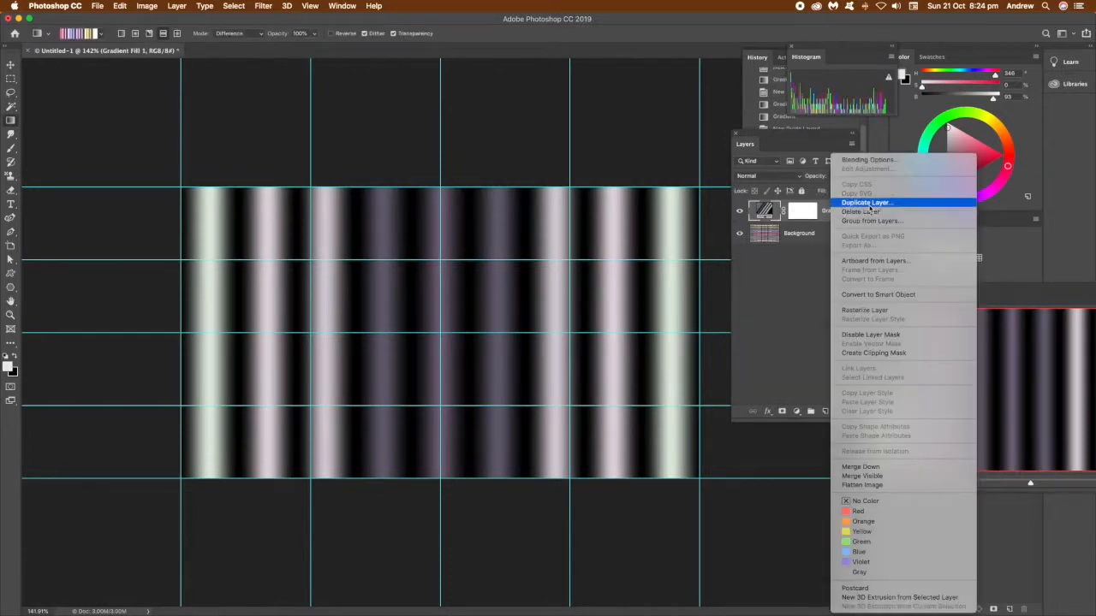
pyautogui.click(866, 202)
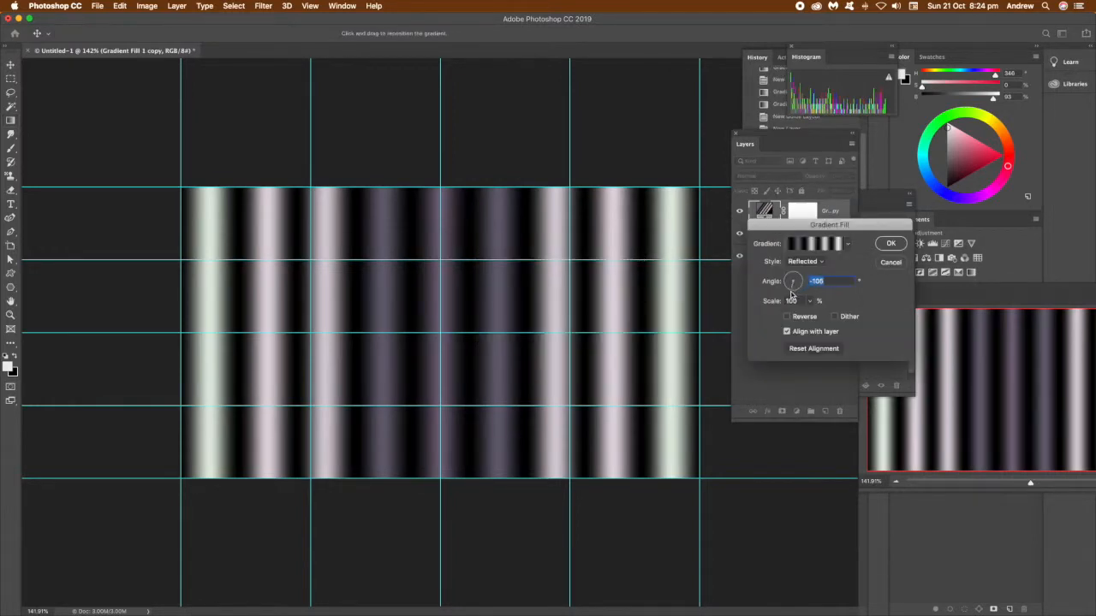
pyautogui.write('90')
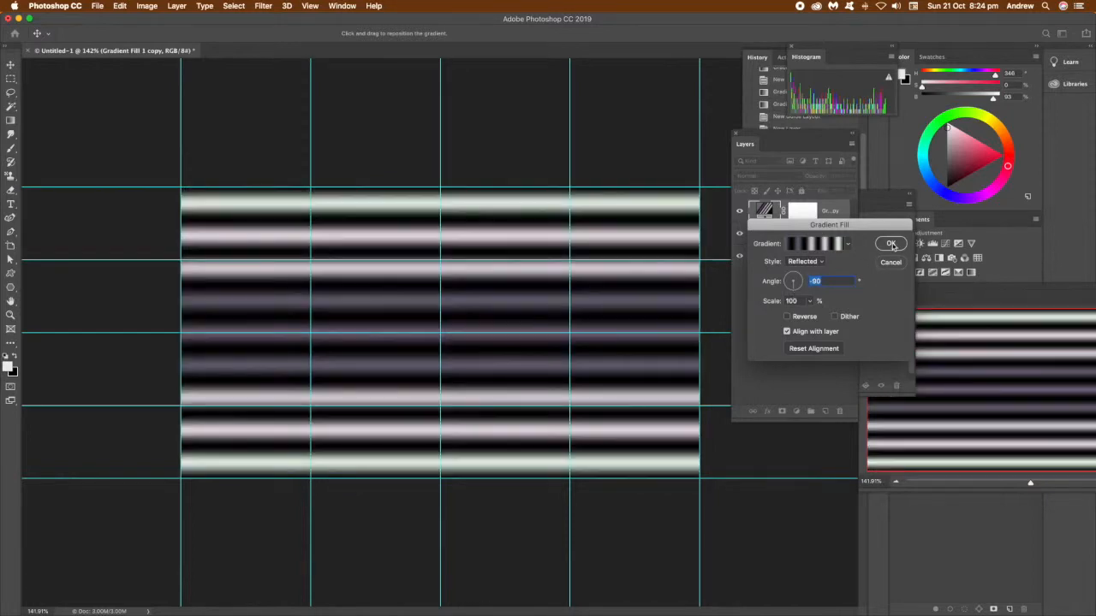
pyautogui.click(890, 243)
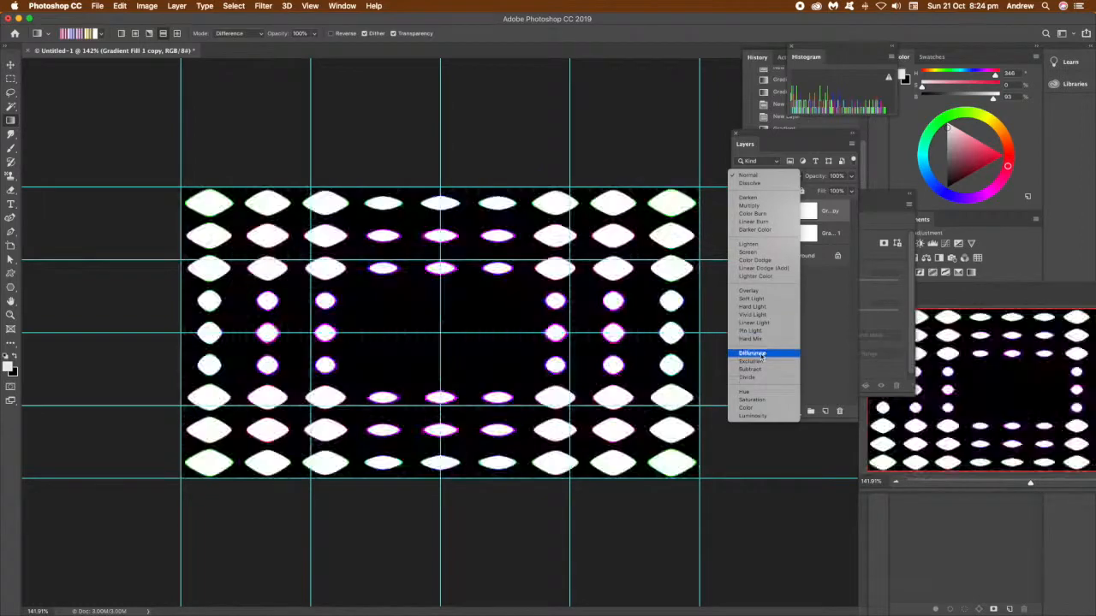
# Blend the horizontal copy in Difference mode and flatten into one criss-cross background.
pyautogui.click(752, 315)
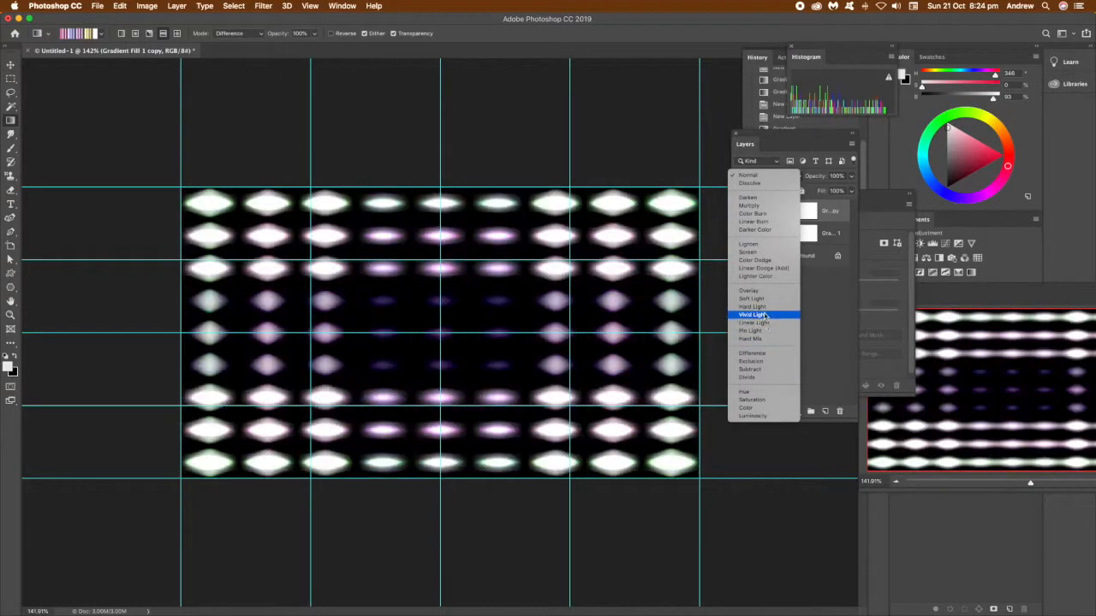
pyautogui.click(752, 353)
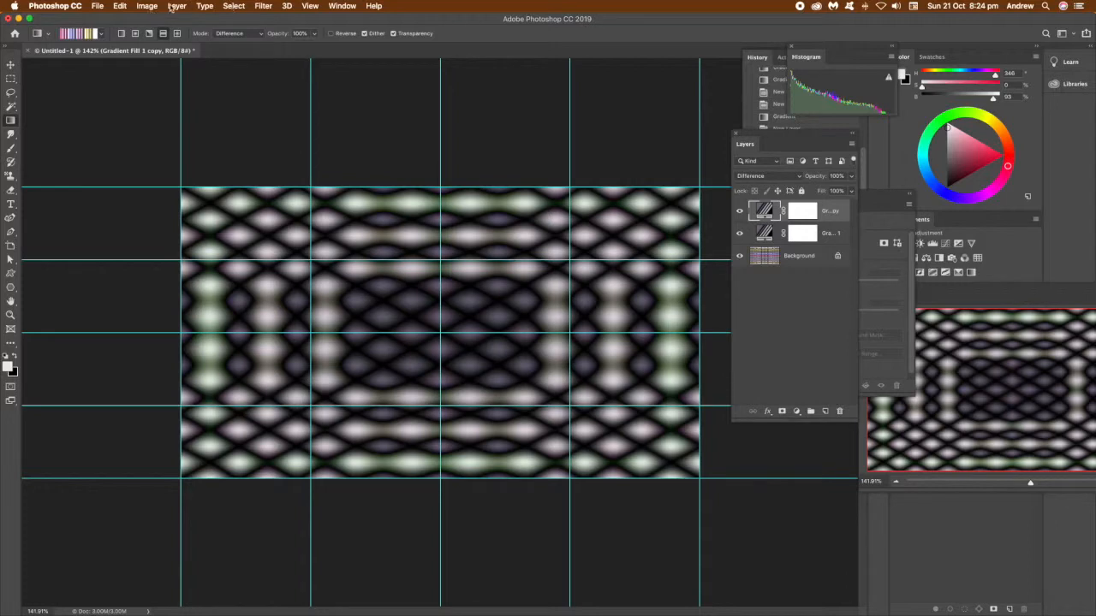
pyautogui.click(177, 7)
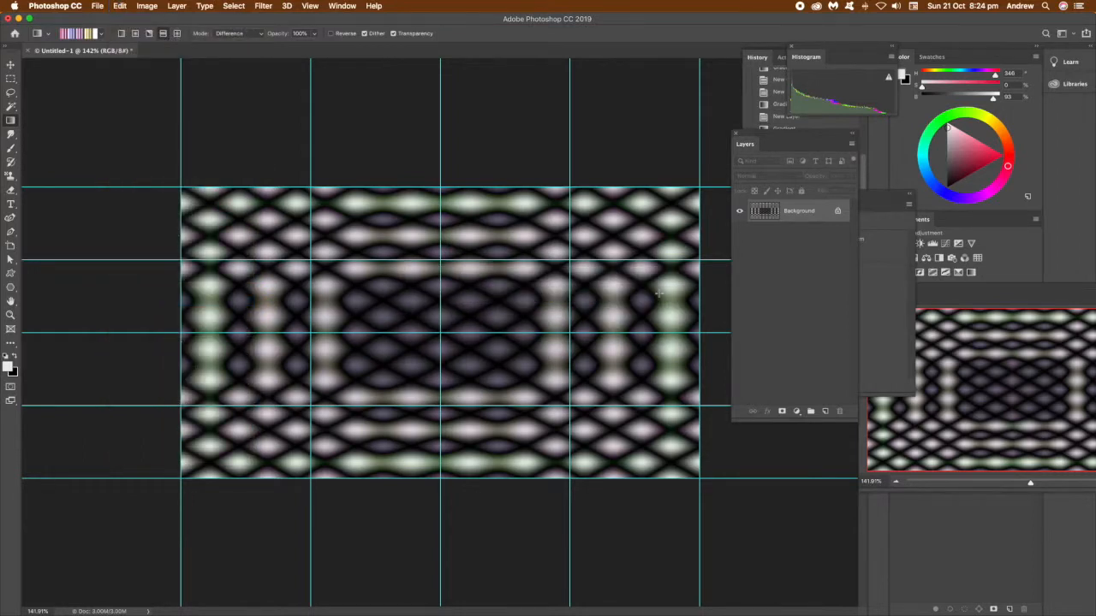
# Add a Pattern fill layer tiling the criss-cross design at a small scale.
pyautogui.click(176, 7)
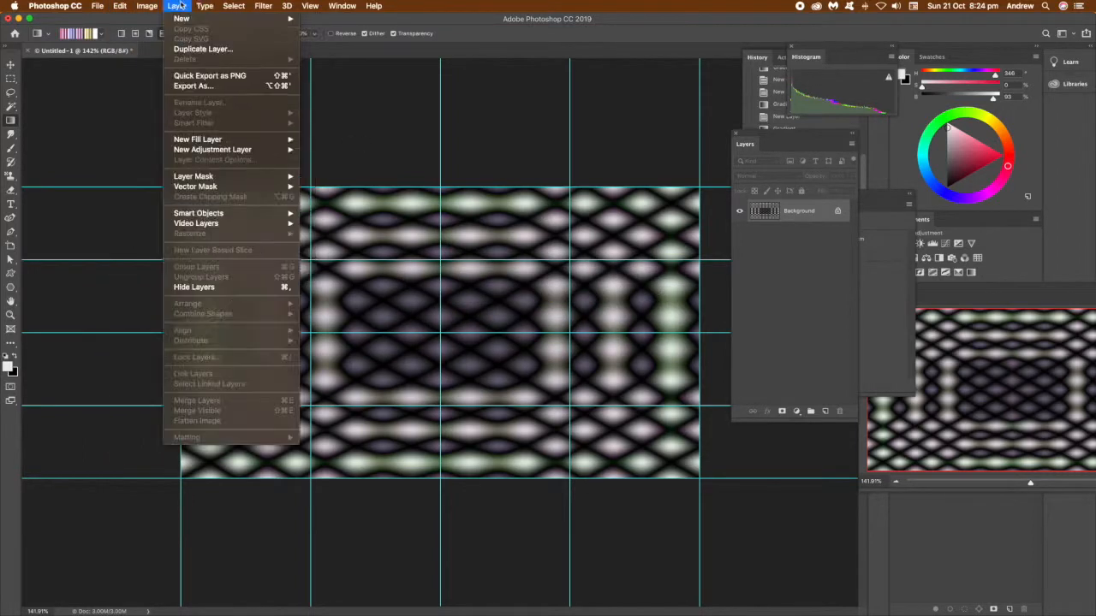
pyautogui.moveTo(198, 139)
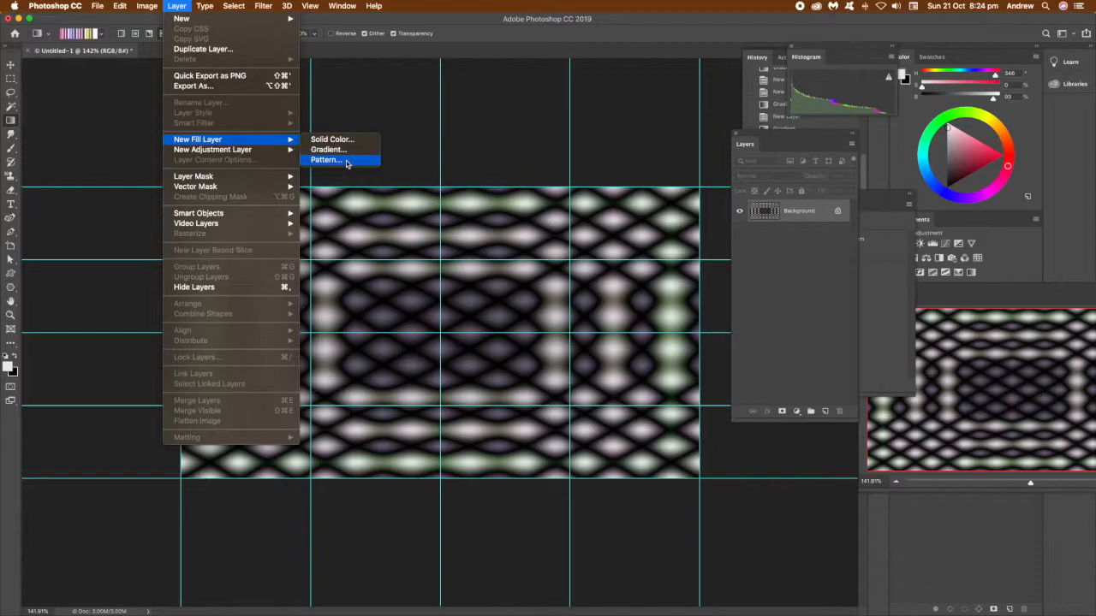
pyautogui.click(325, 161)
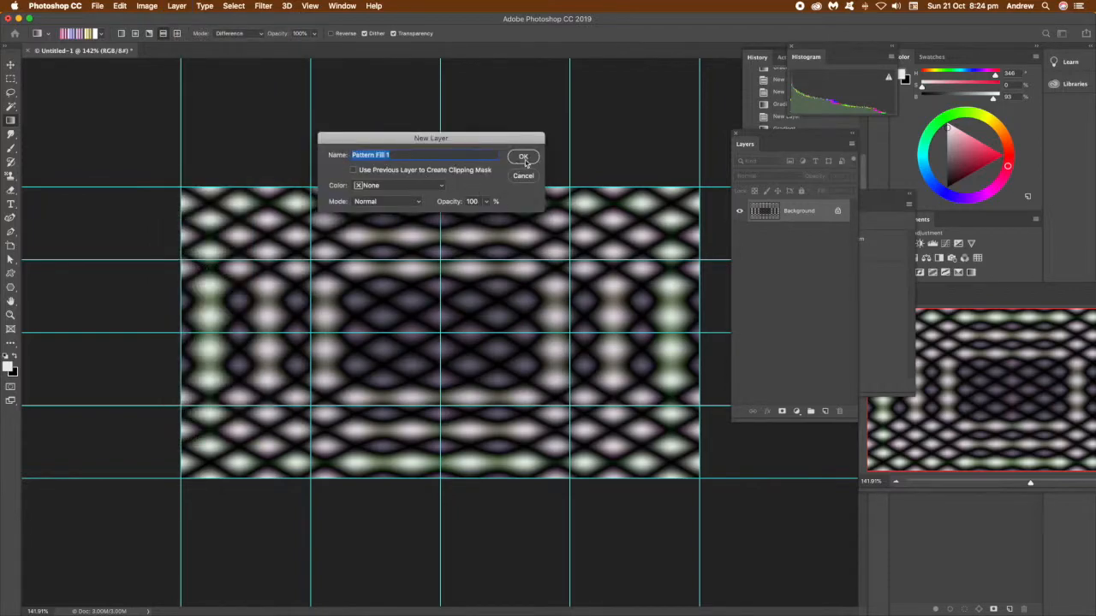
pyautogui.click(524, 156)
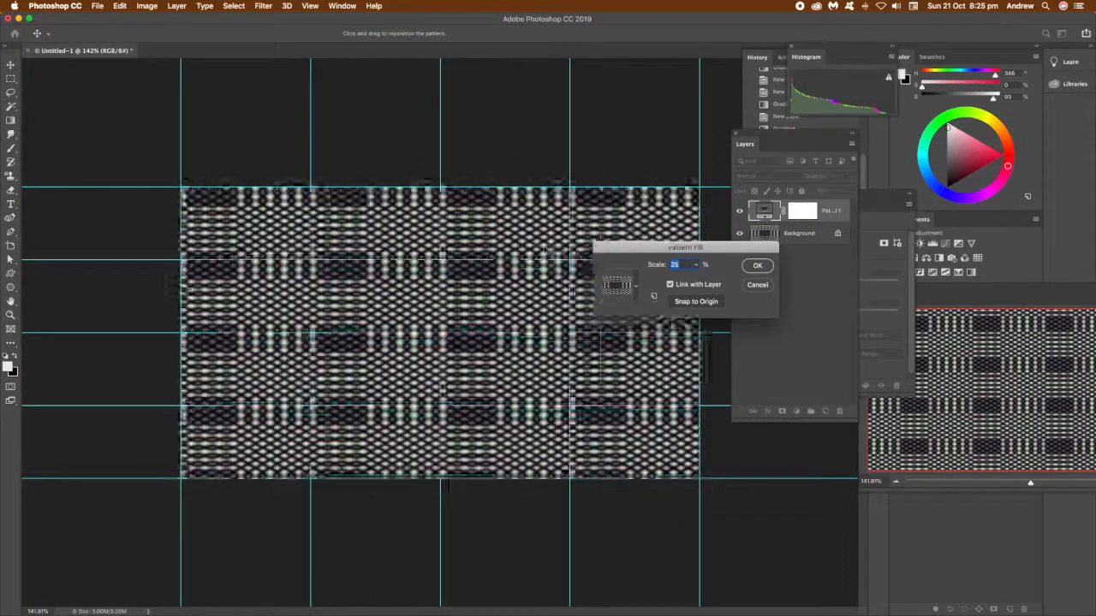
pyautogui.click(757, 266)
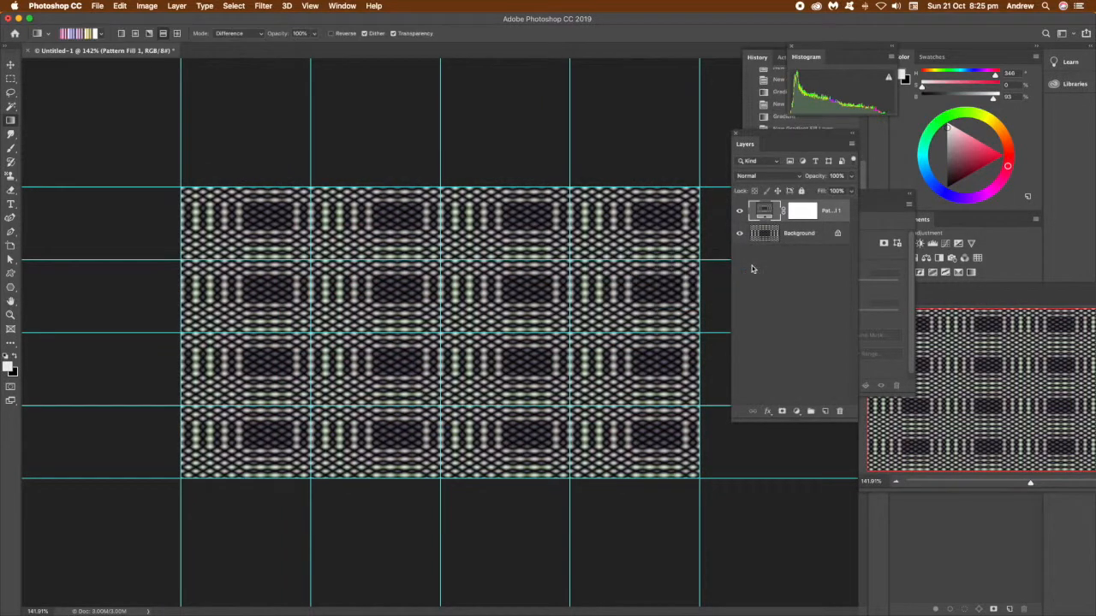